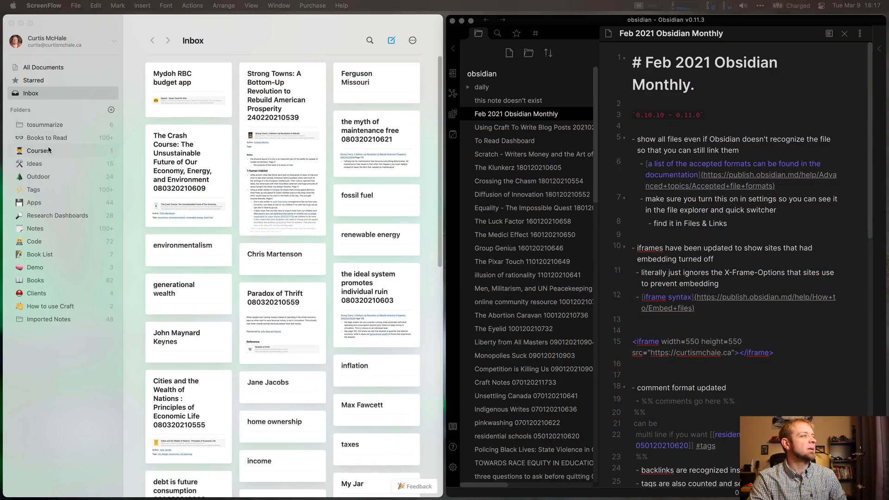
Open the Courses folder and browse the Zettelkasten SkillShare course and its 'What is Zettelkasten' lesson
left_click(38, 151)
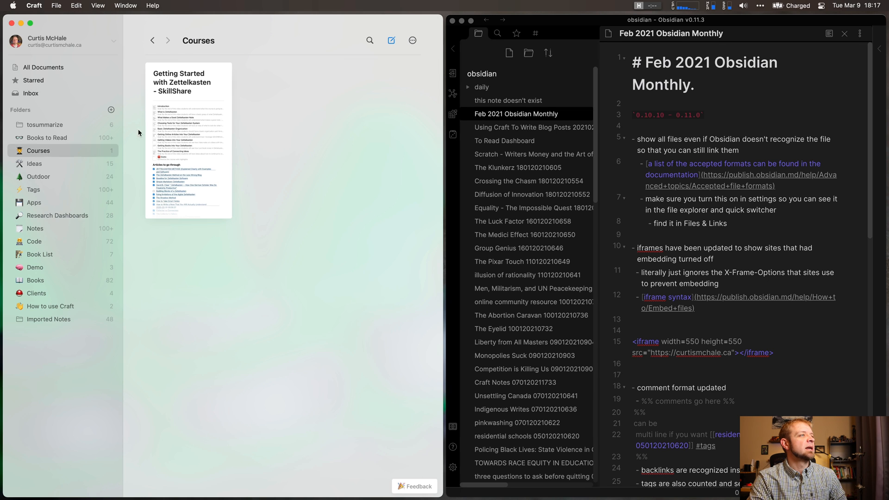
double_click(188, 139)
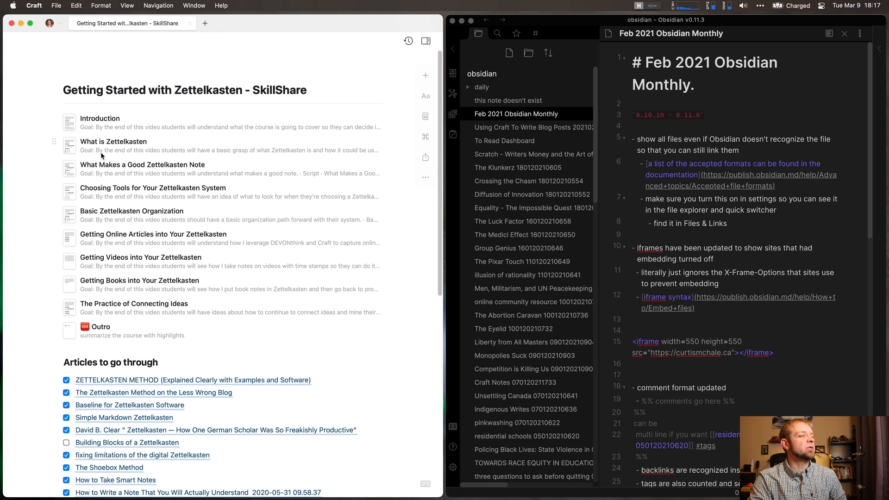
mouse_move(189, 26)
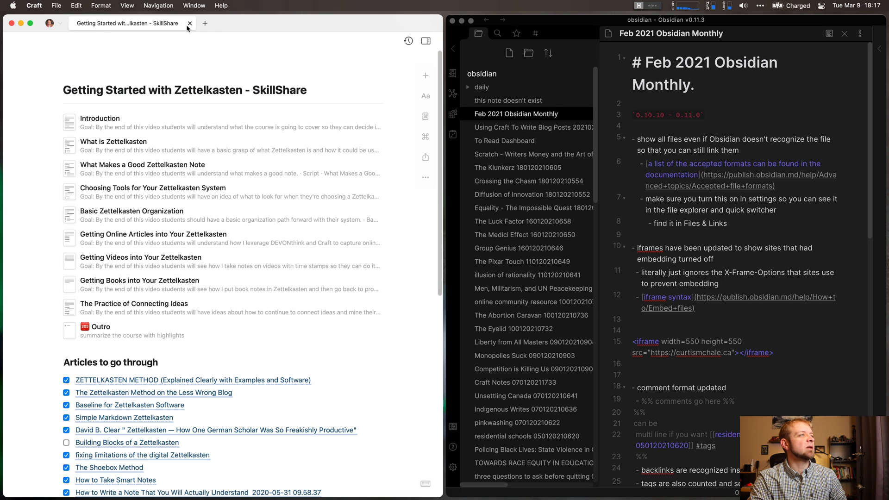
left_click(189, 23)
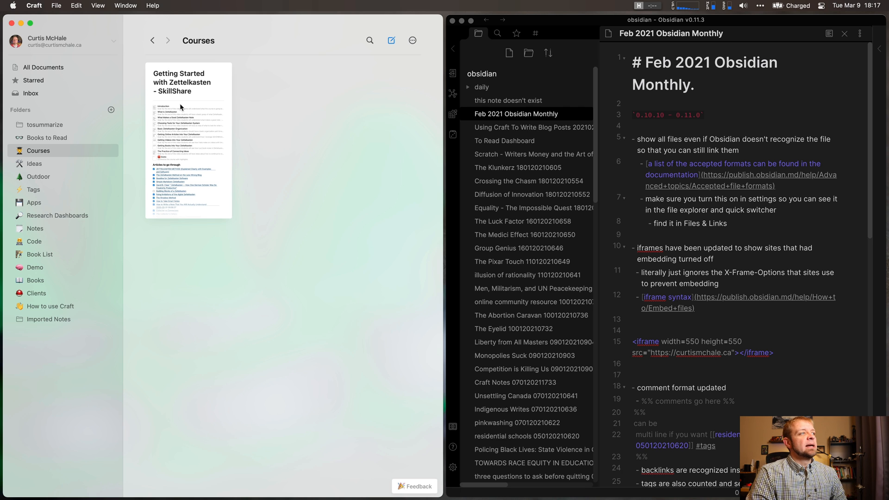
double_click(188, 139)
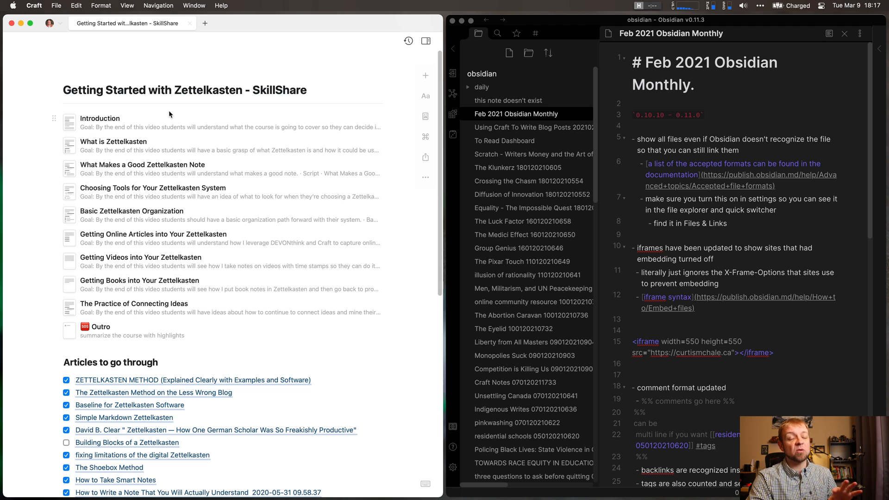
mouse_move(119, 115)
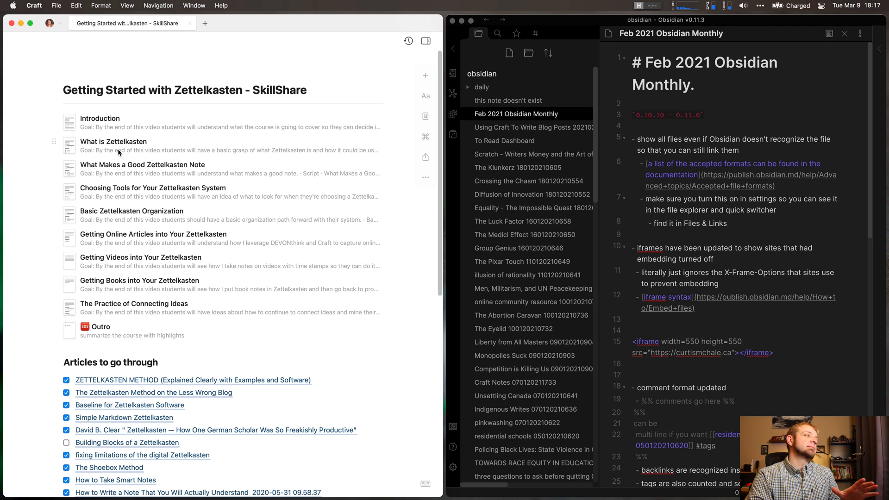
left_click(119, 141)
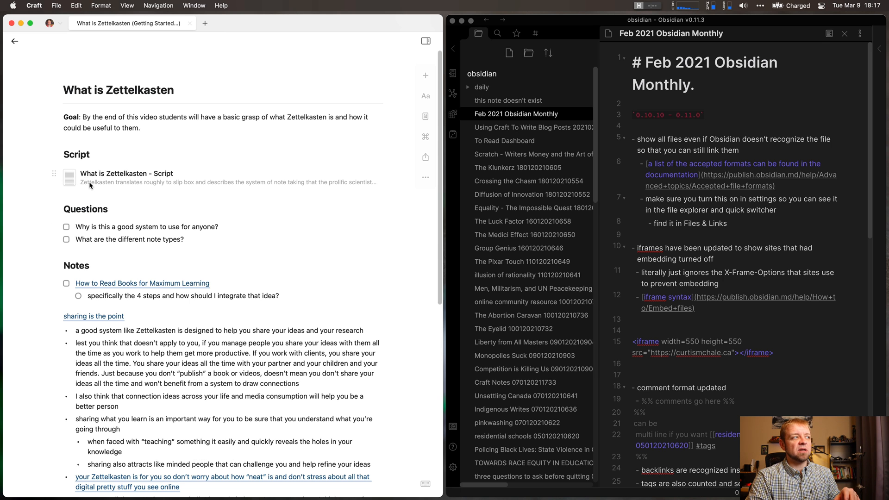
left_click(125, 173)
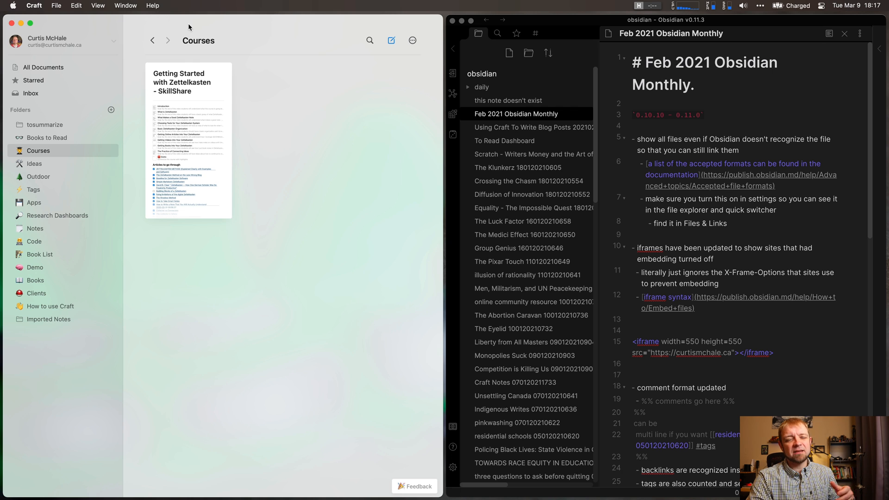
mouse_move(182, 58)
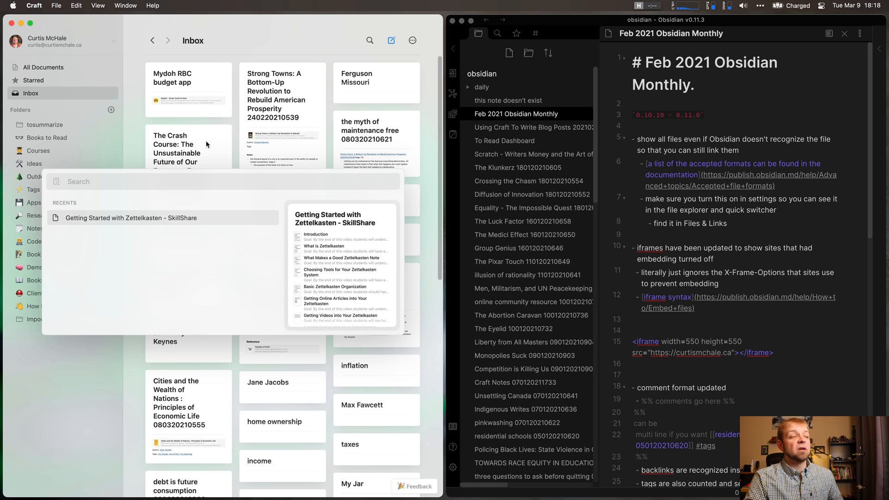
Search 'the rules', open The Rules of Contagion note, then close it back to Inbox
type("cont")
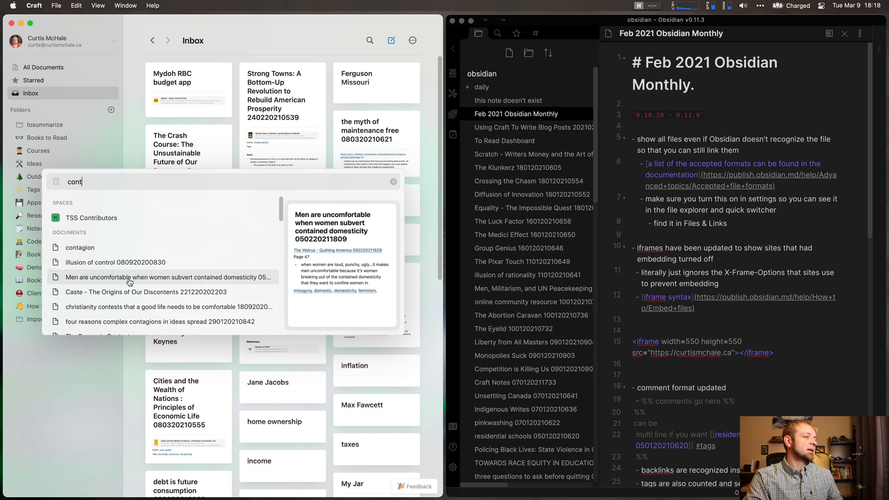
type("the rules")
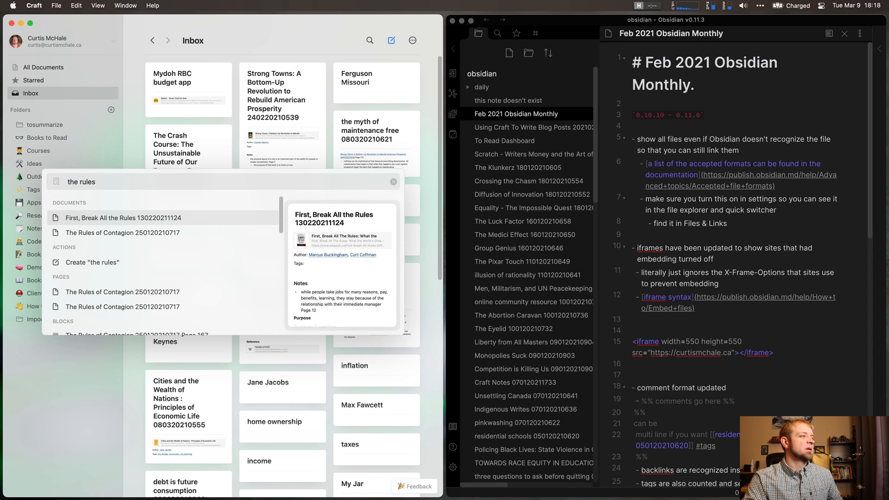
left_click(122, 232)
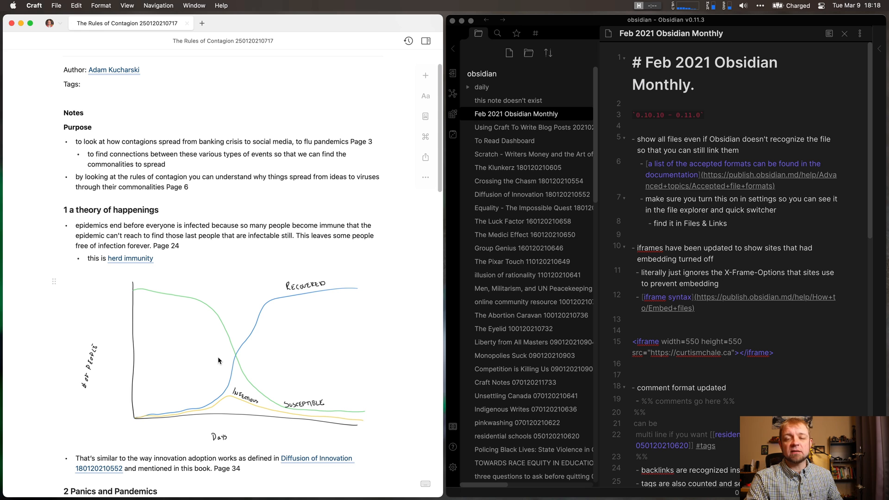
mouse_move(209, 427)
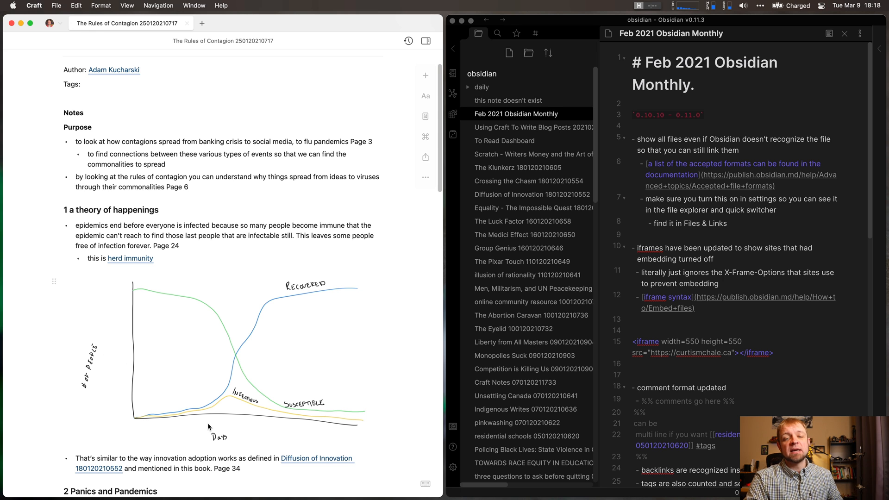
mouse_move(220, 87)
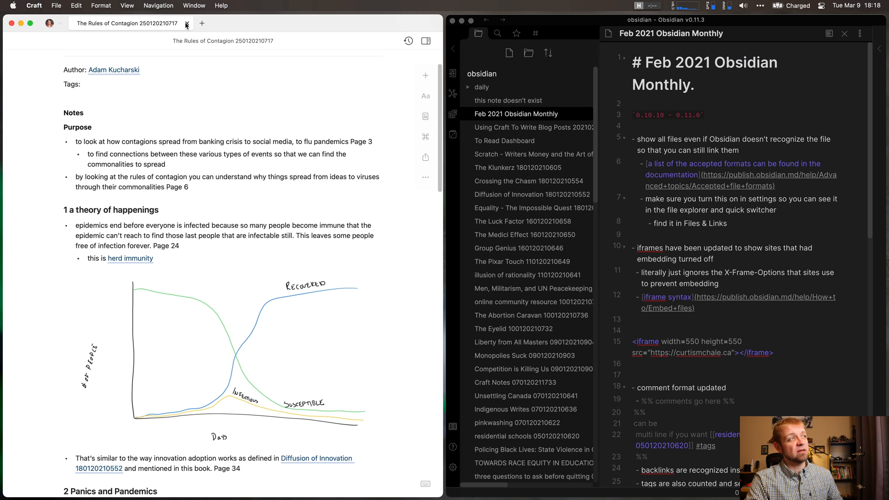
left_click(185, 24)
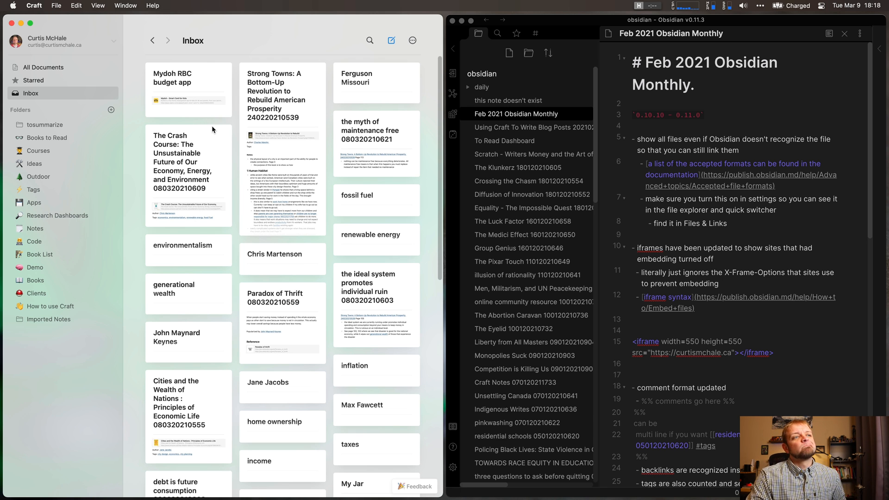
mouse_move(686, 156)
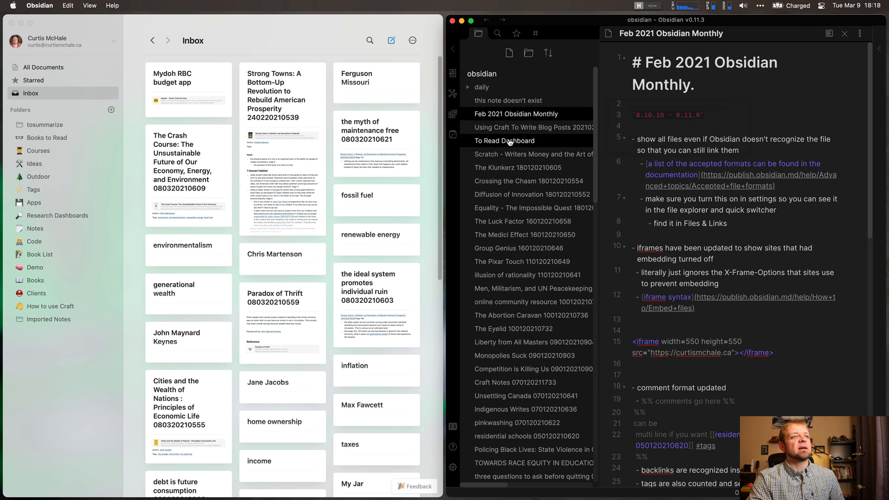
mouse_move(506, 157)
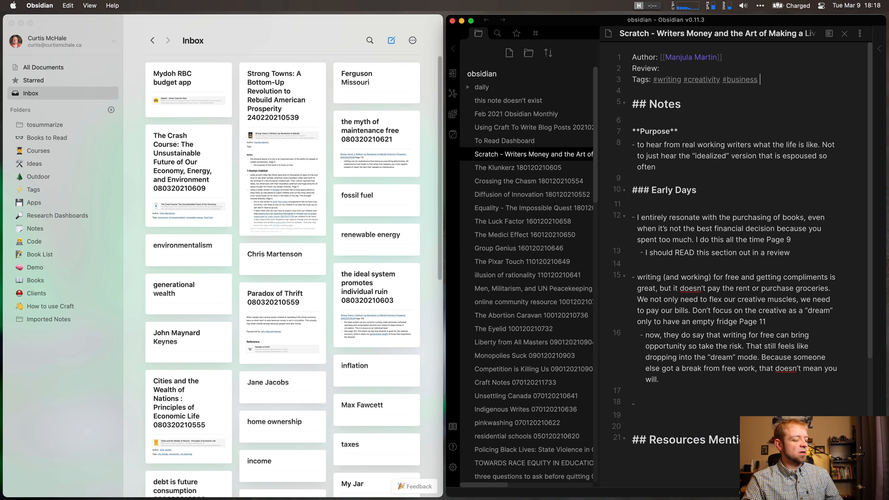
Add and then remove a #toread tag on the Scratch writers-and-money note's Tags line
type("#toread")
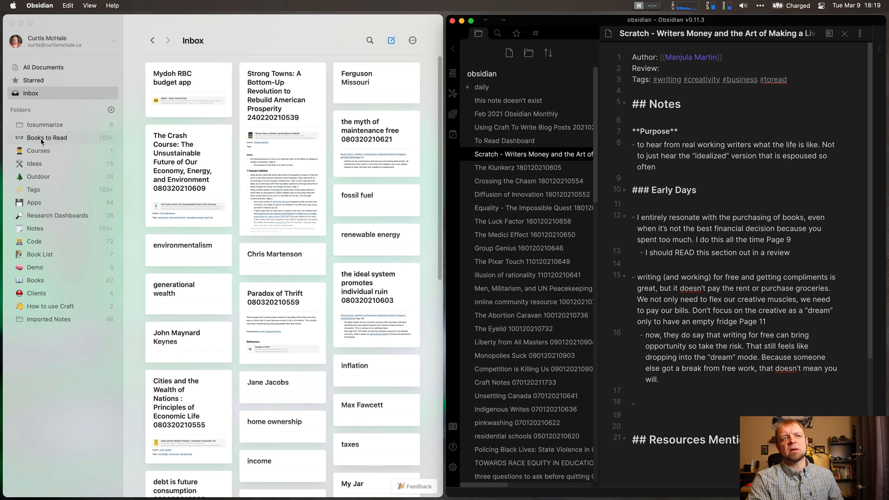
left_click(789, 79)
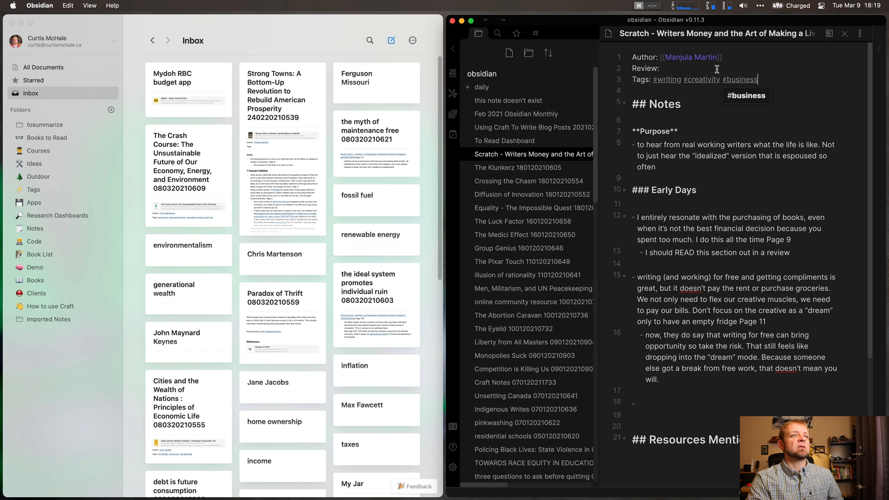
mouse_move(534, 33)
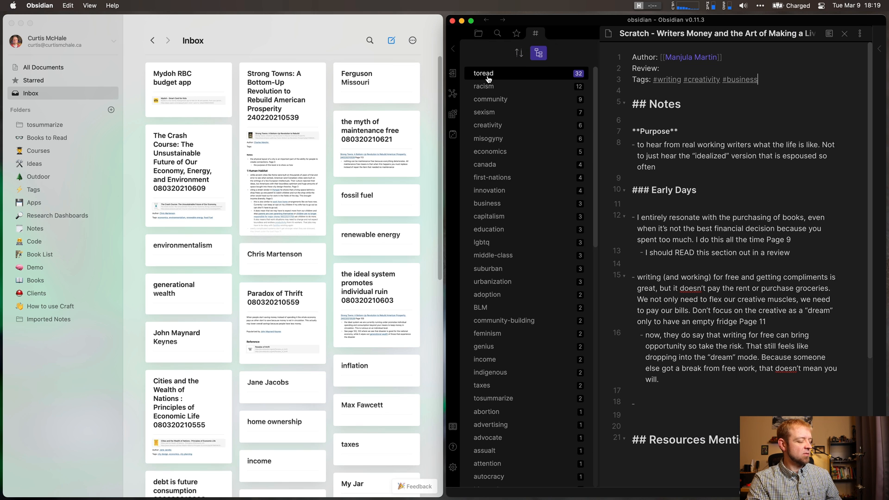
Pick the sexism tag from the Tags pane and add #toread to the search query
left_click(483, 73)
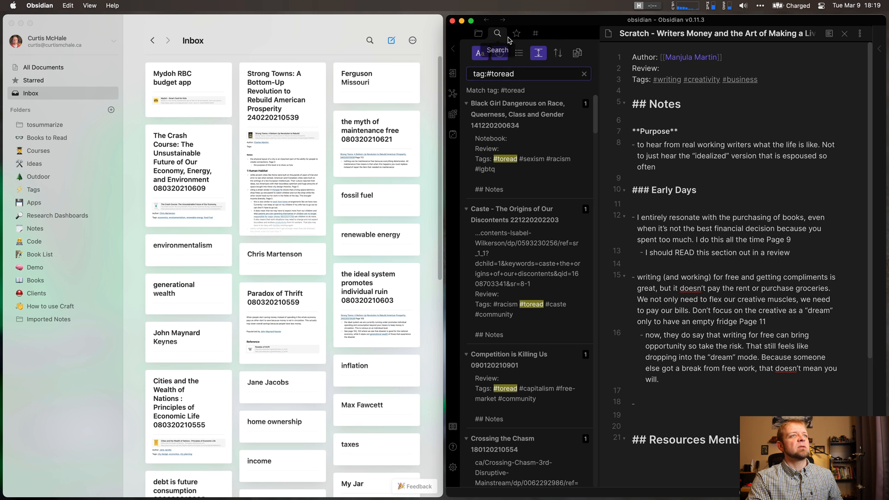
left_click(535, 33)
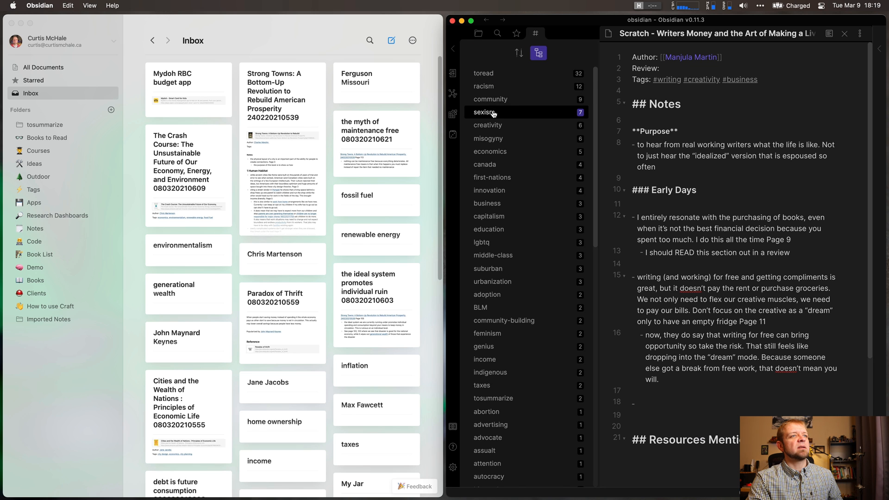
left_click(483, 112)
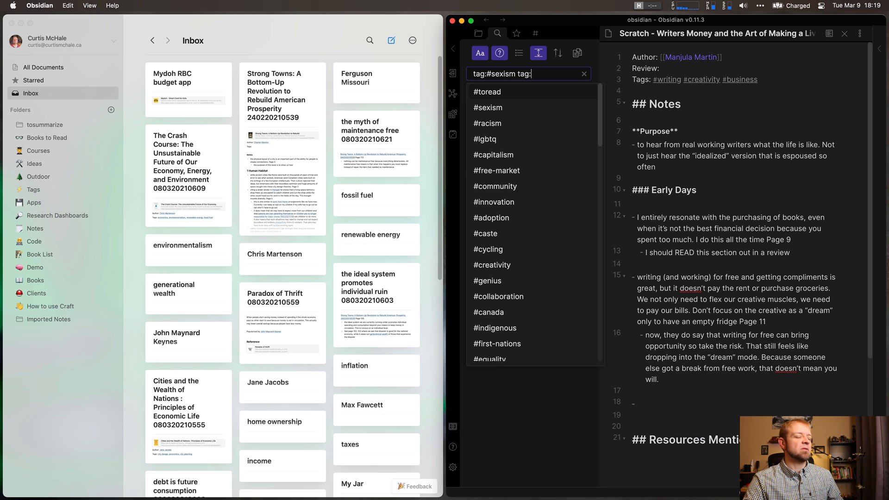
type("#toread")
type("tag:toread")
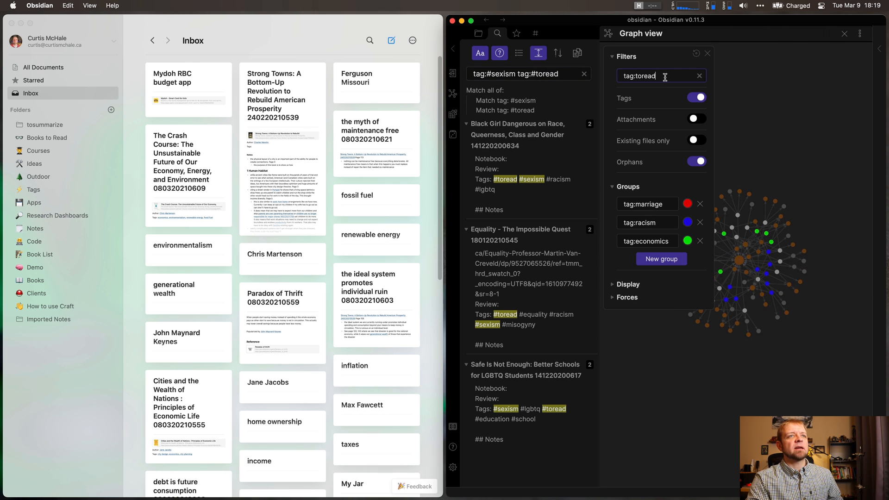
Enter 'tag:toread tag:sexism' in the graph view's filter field
type("#")
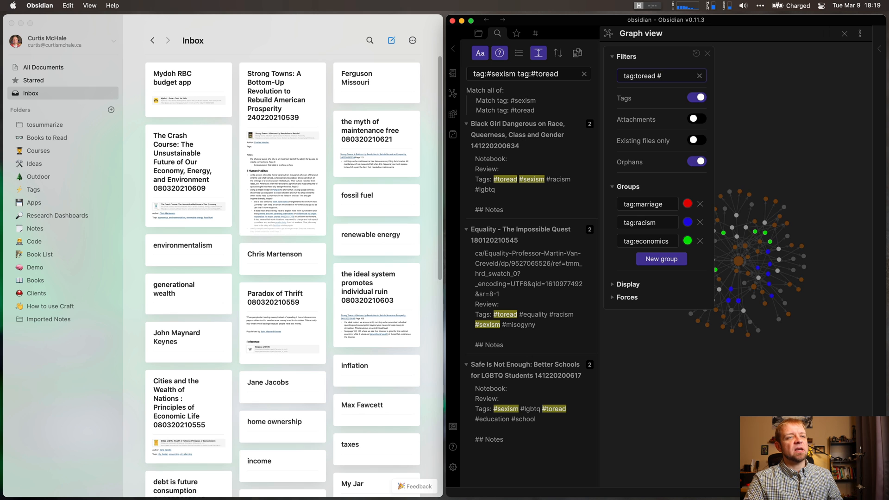
type("tag:sexism")
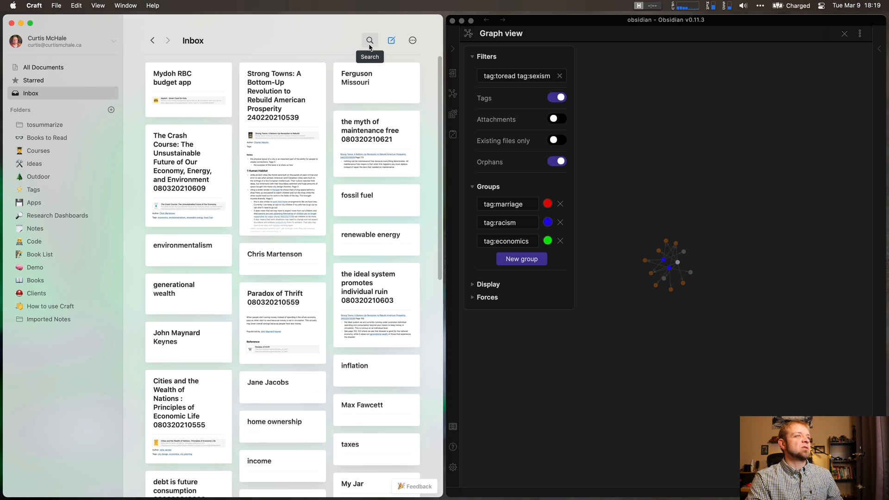
left_click(371, 40)
type("toread")
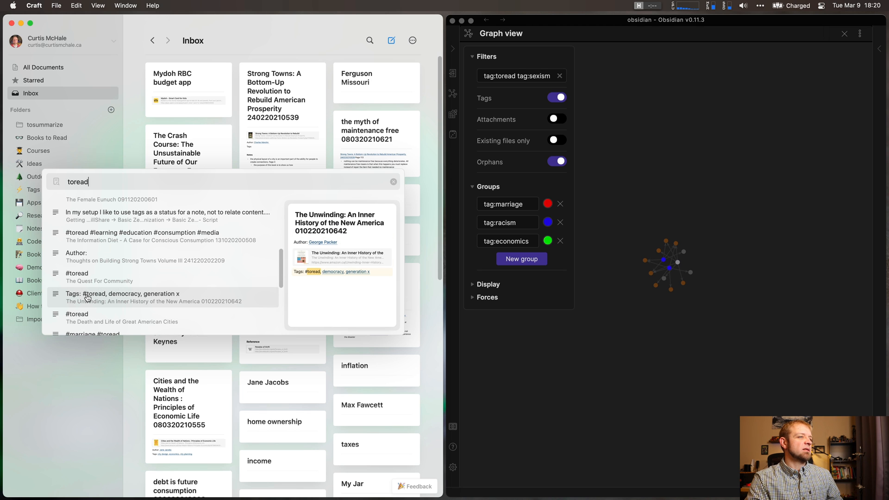
mouse_move(90, 287)
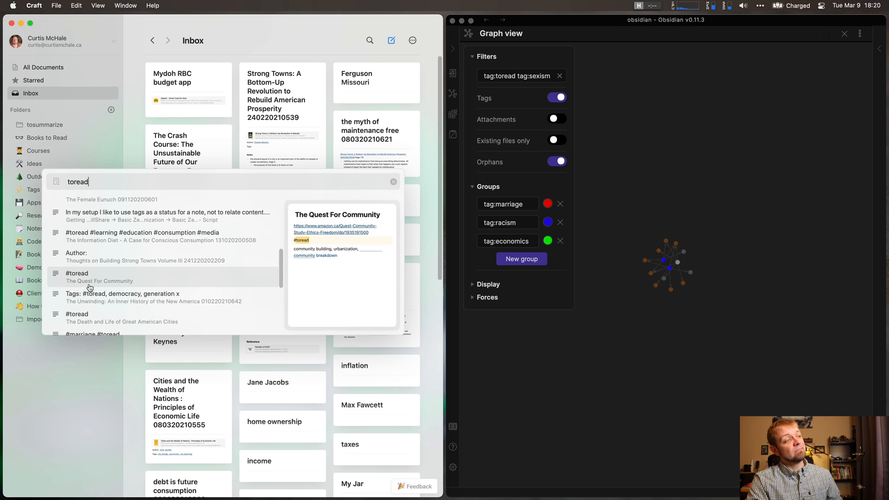
scroll("down", 3)
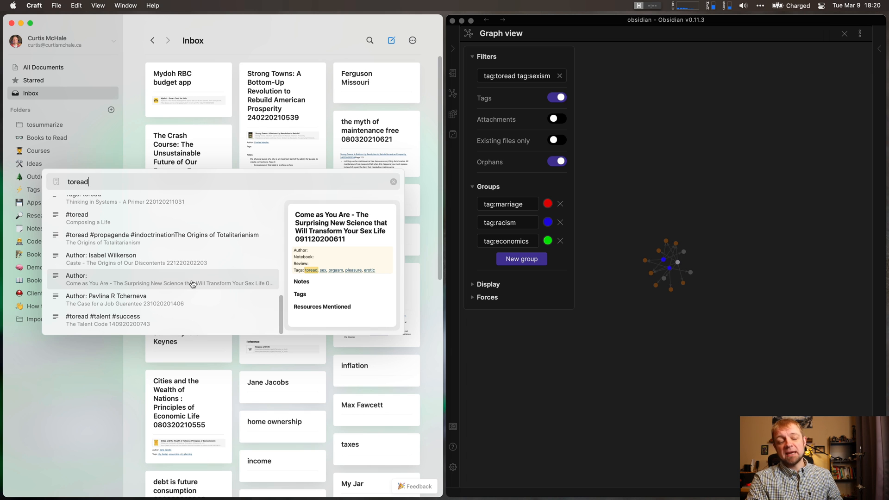
mouse_move(192, 245)
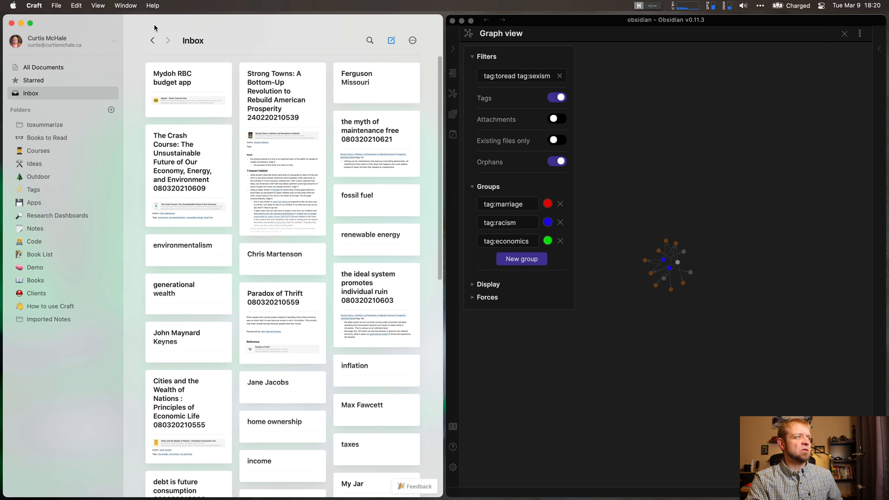
mouse_move(163, 123)
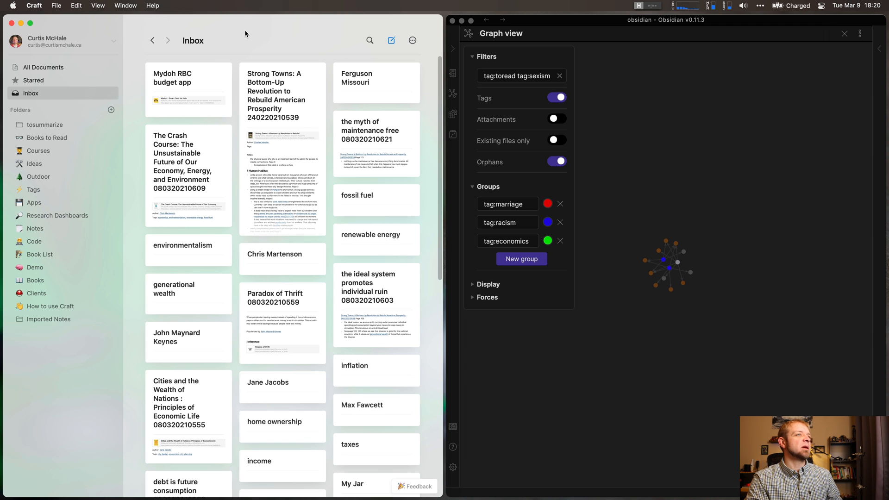
mouse_move(381, 209)
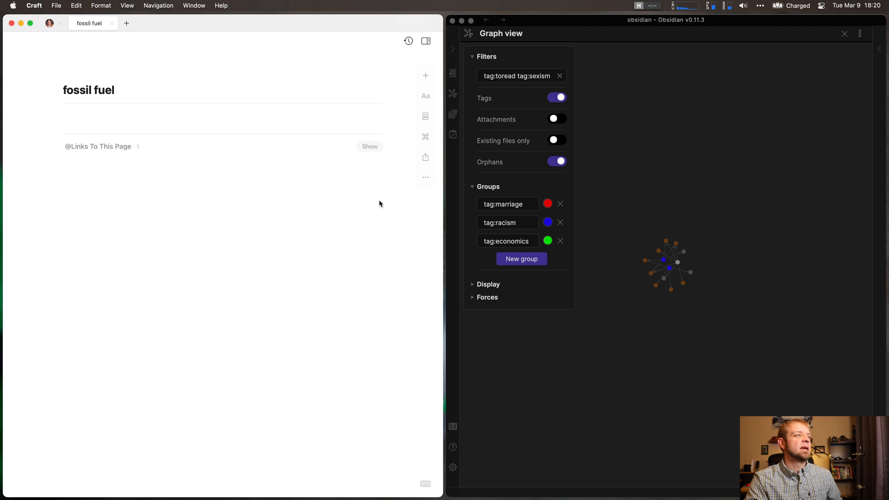
mouse_move(417, 180)
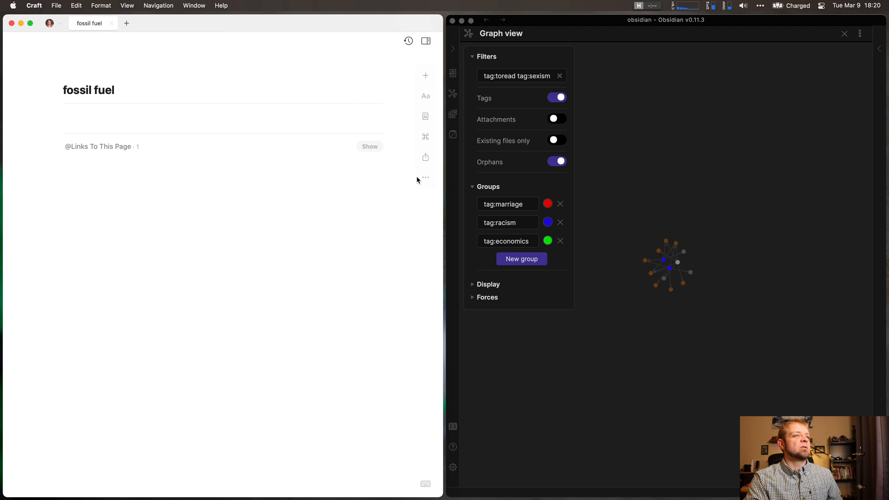
Go back from the fossil fuel note to Inbox, then open the Notes sidebar folder
left_click(425, 179)
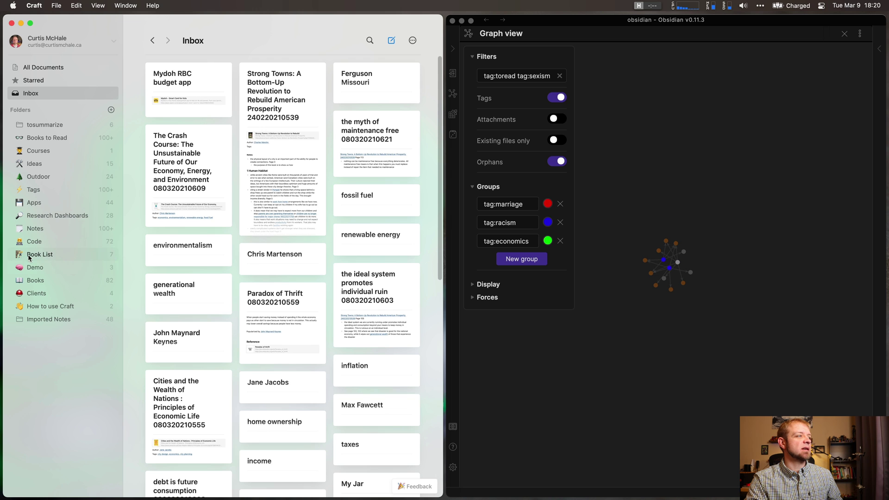
mouse_move(35, 231)
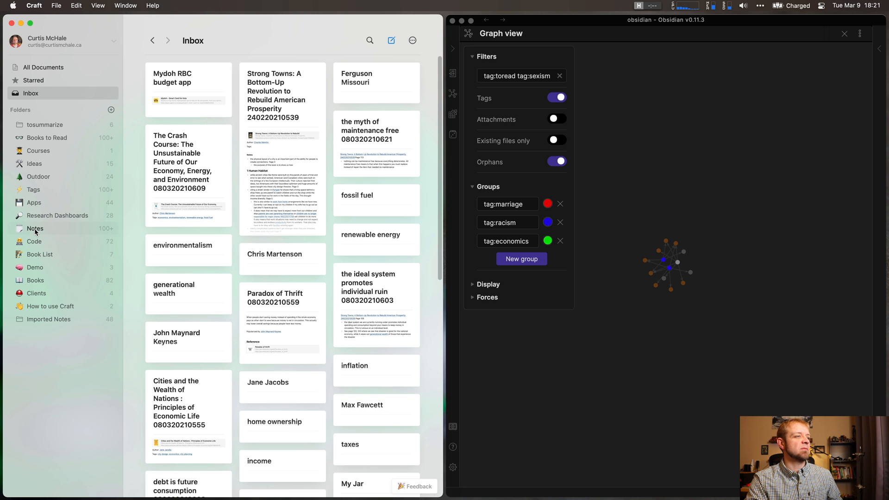
left_click(35, 228)
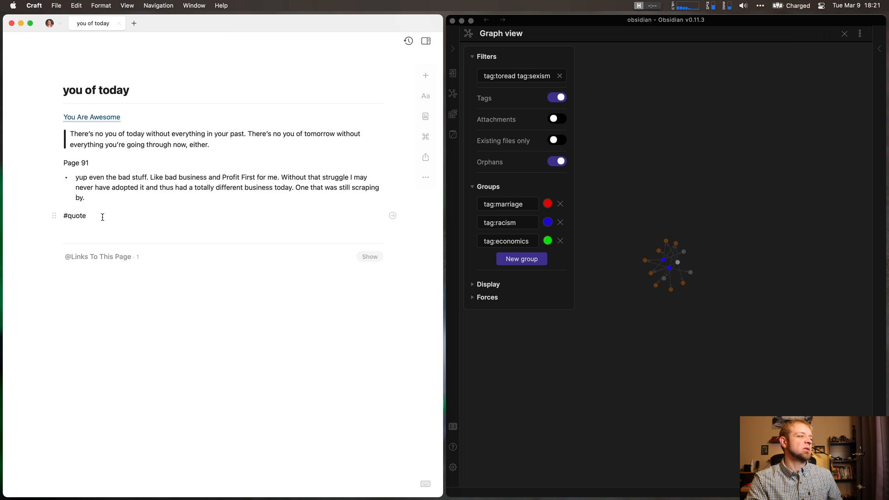
Type and delete text after #quote, then close the you of today note
left_click(102, 217)
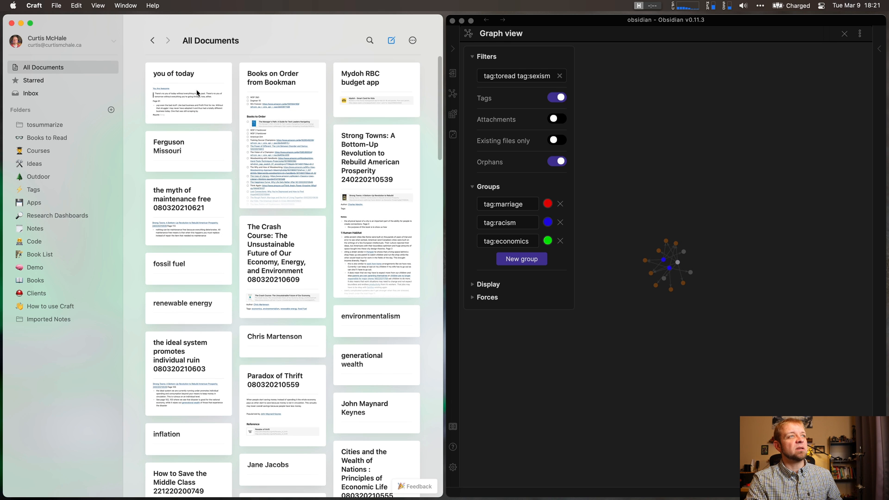
mouse_move(412, 41)
type("#quote thin")
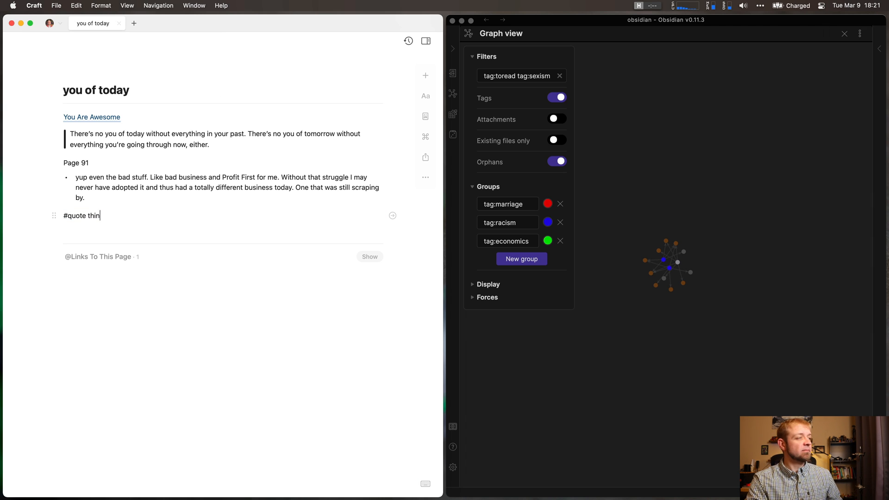
key("Backspace")
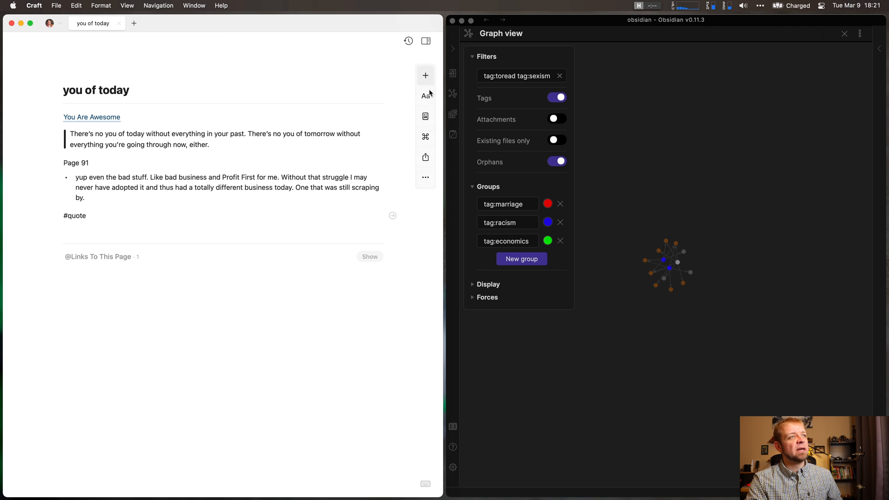
mouse_move(413, 213)
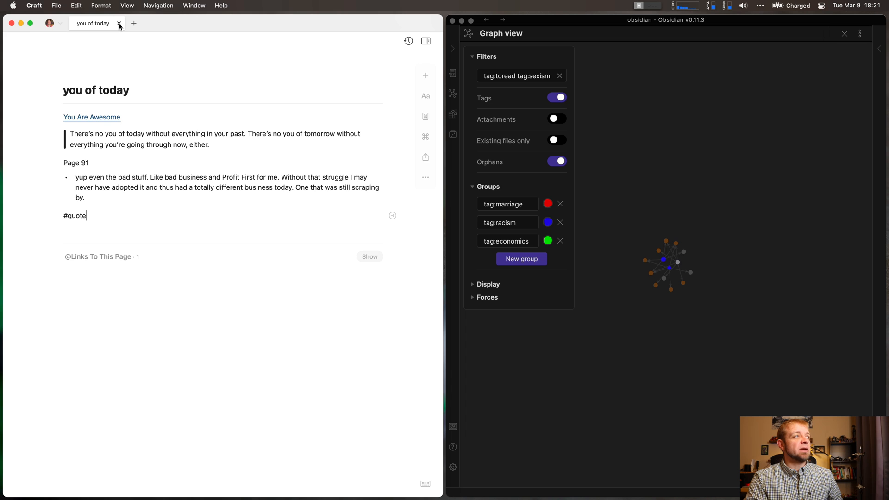
left_click(119, 24)
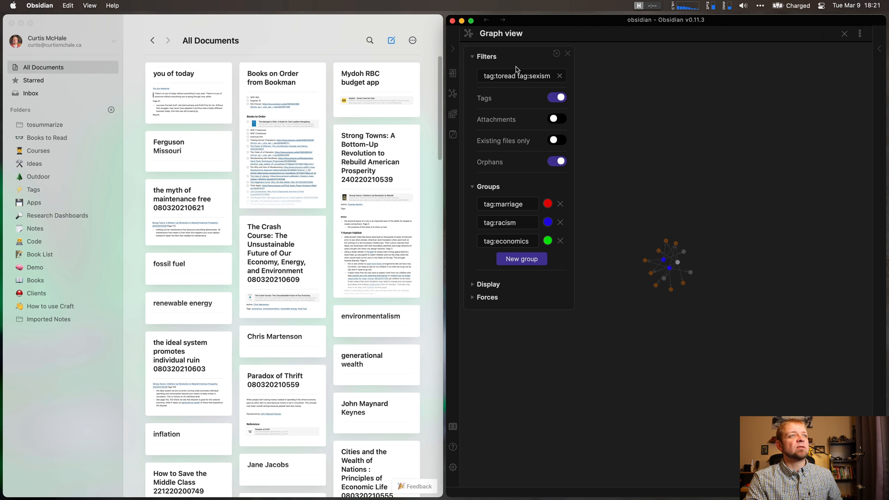
mouse_move(450, 61)
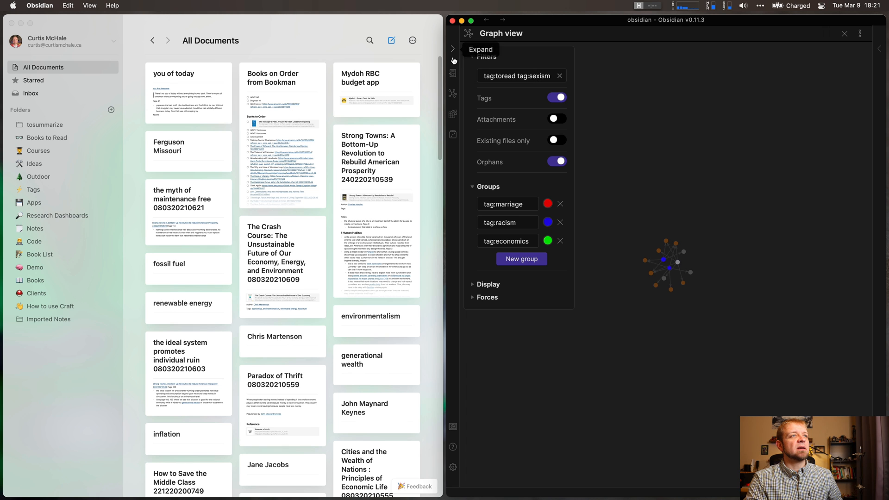
Restore the search pane, split the toread/racism book note vertically, and open the second pane's options
left_click(452, 48)
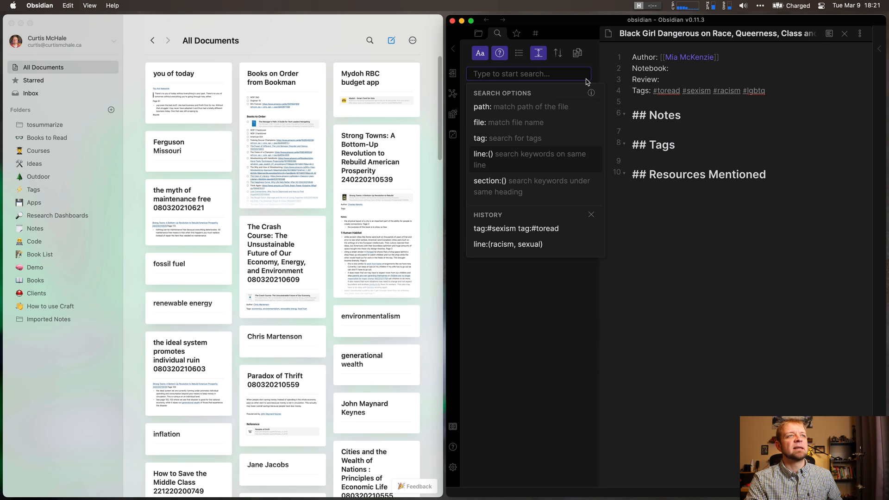
left_click(859, 34)
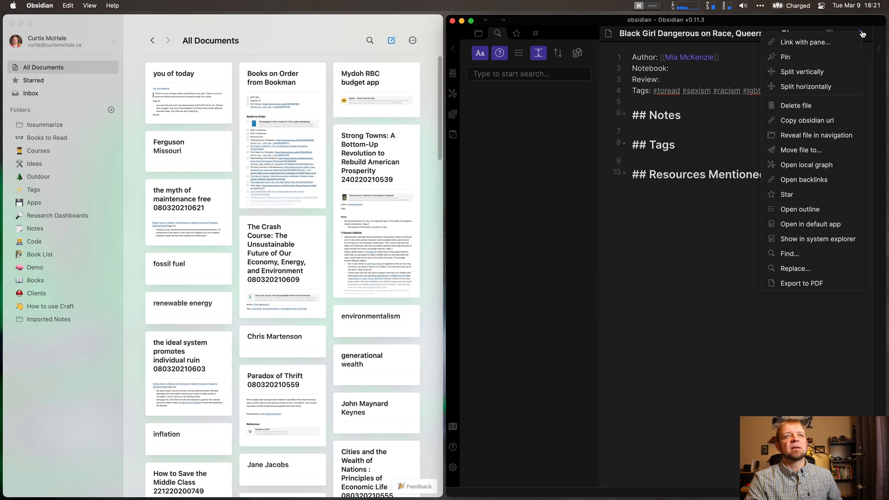
left_click(802, 72)
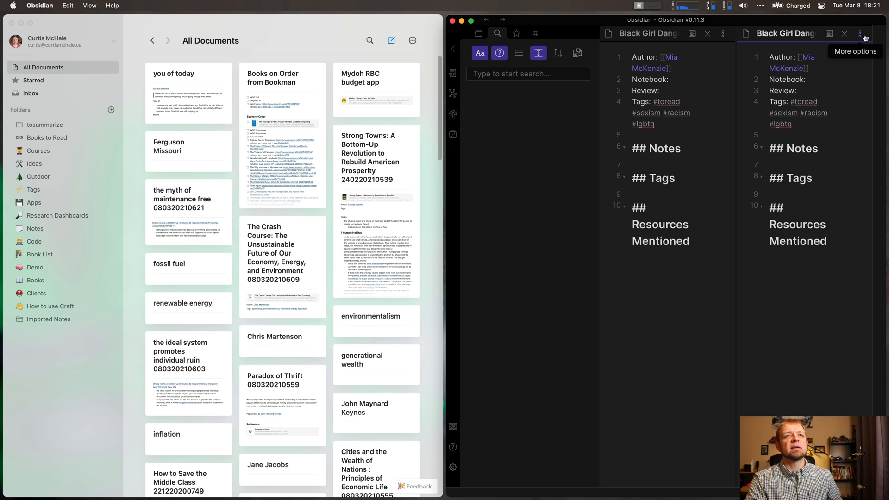
left_click(862, 34)
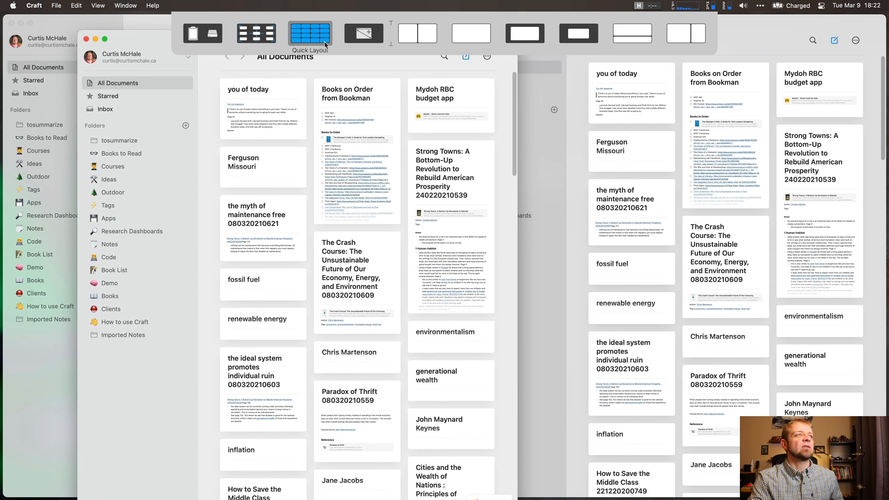
Tile the two Craft windows side by side using the Quick Layout bar
left_click(309, 32)
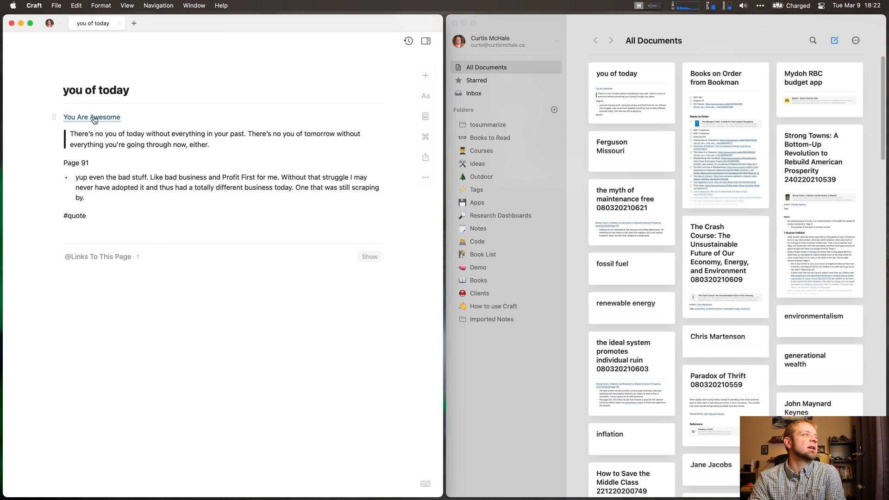
Follow the You Are Awesome link from the you of today note into its own tab
left_click(92, 117)
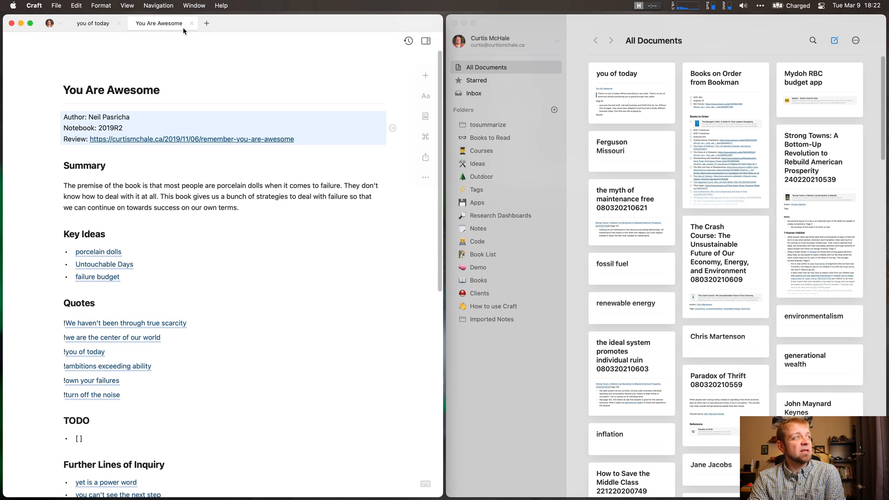
left_click(191, 23)
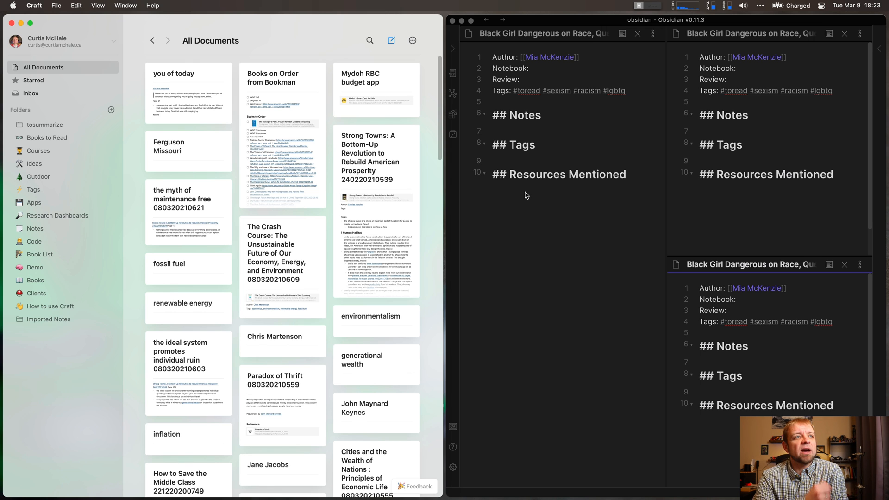
mouse_move(837, 44)
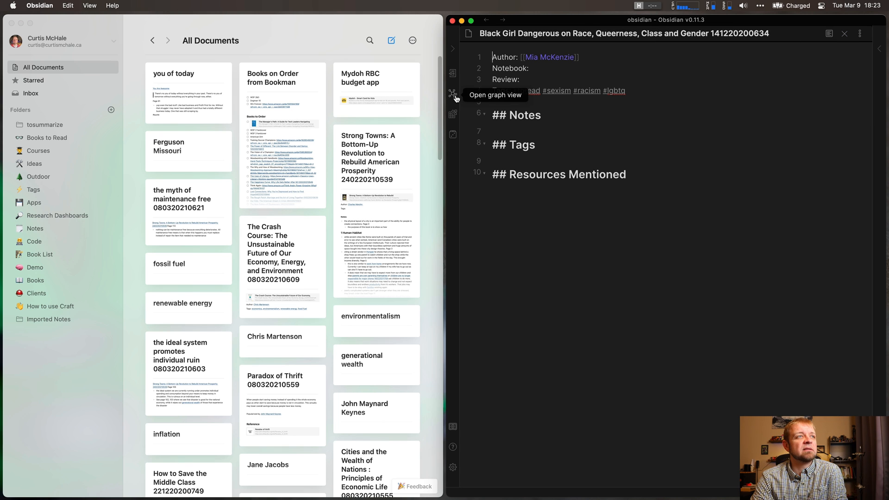
Open Obsidian's graph view, clear the tag filter, and hide the graph settings panel
left_click(452, 95)
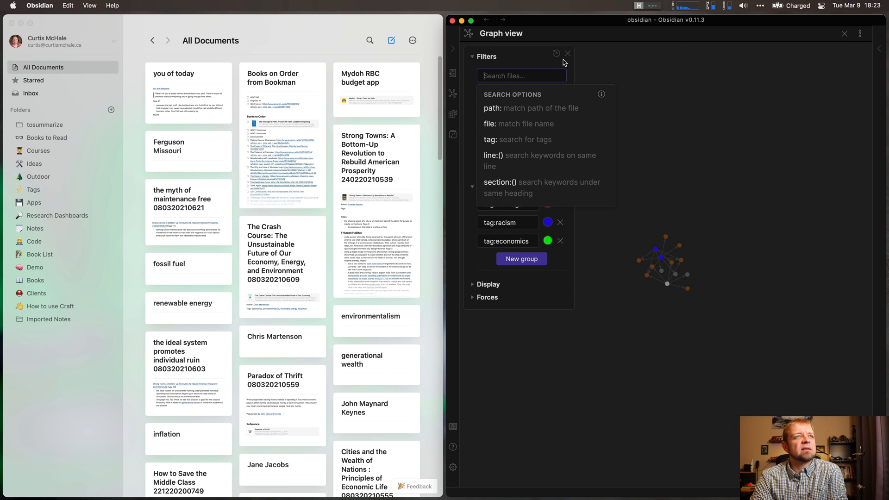
left_click(568, 54)
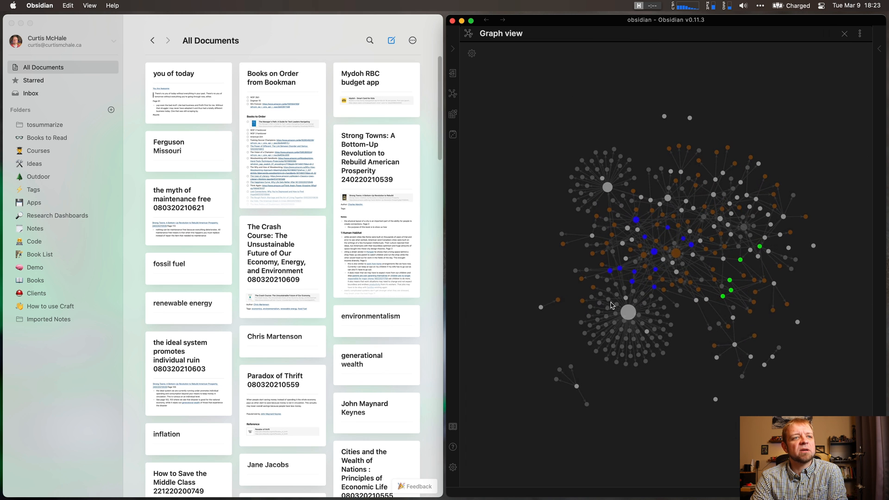
left_click(628, 313)
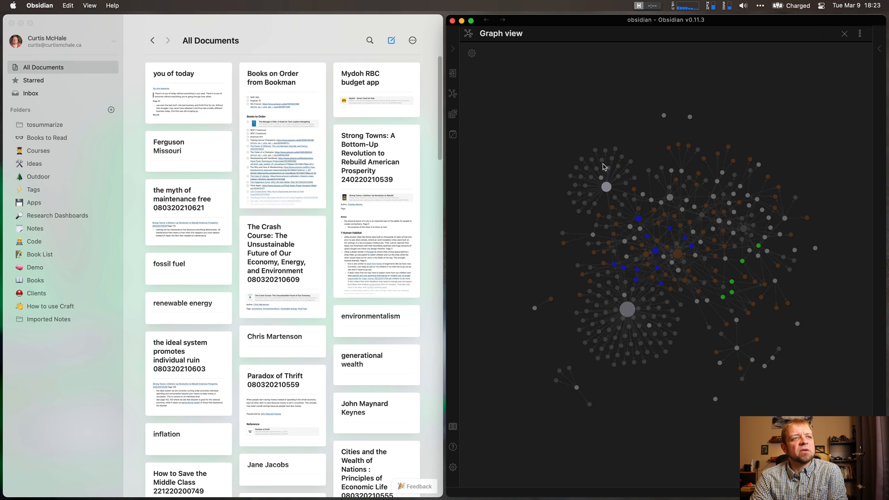
mouse_move(584, 187)
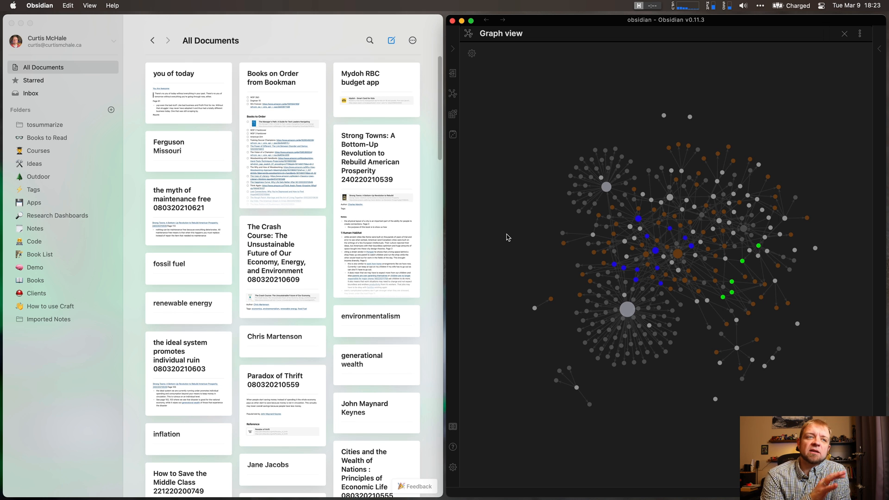
mouse_move(627, 309)
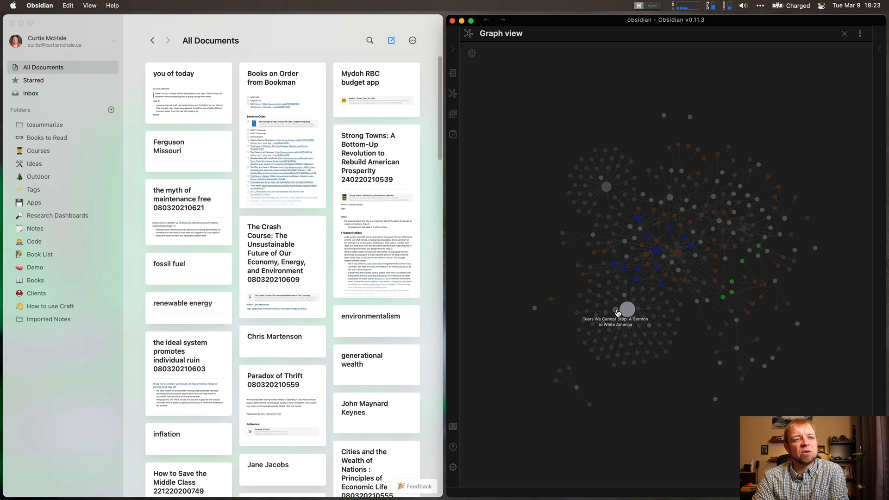
left_click(626, 309)
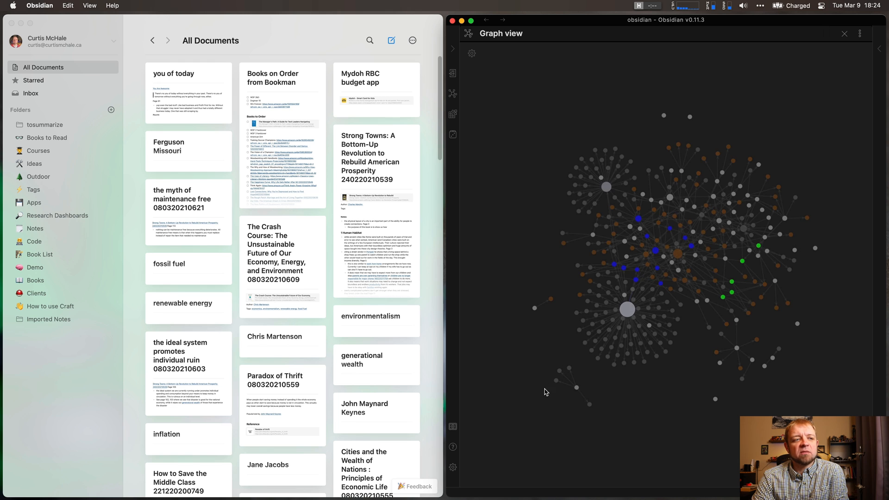
mouse_move(576, 388)
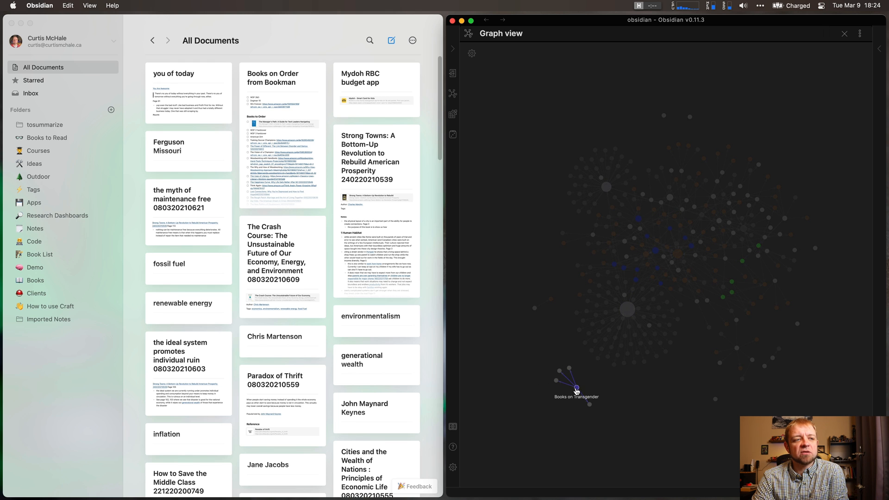